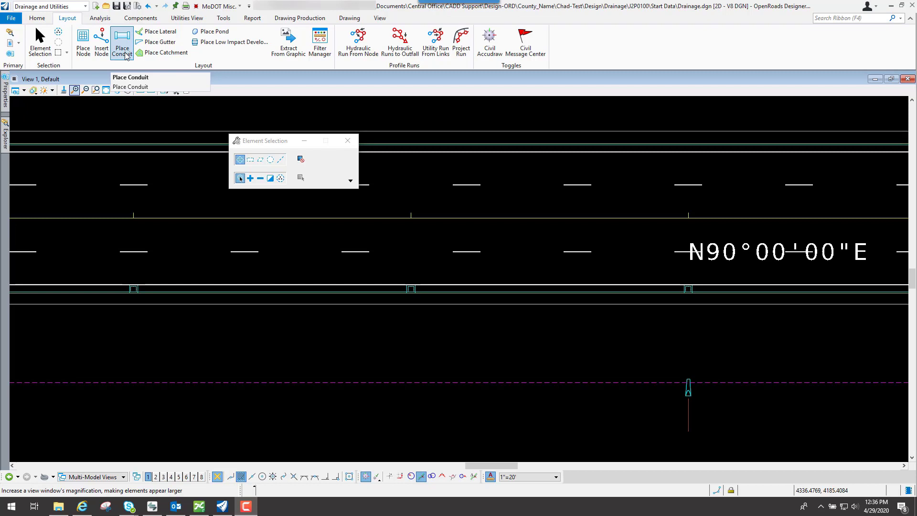
Start the Place Conduit tool from the Layout ribbon to lay out a new conduit link.
click(121, 42)
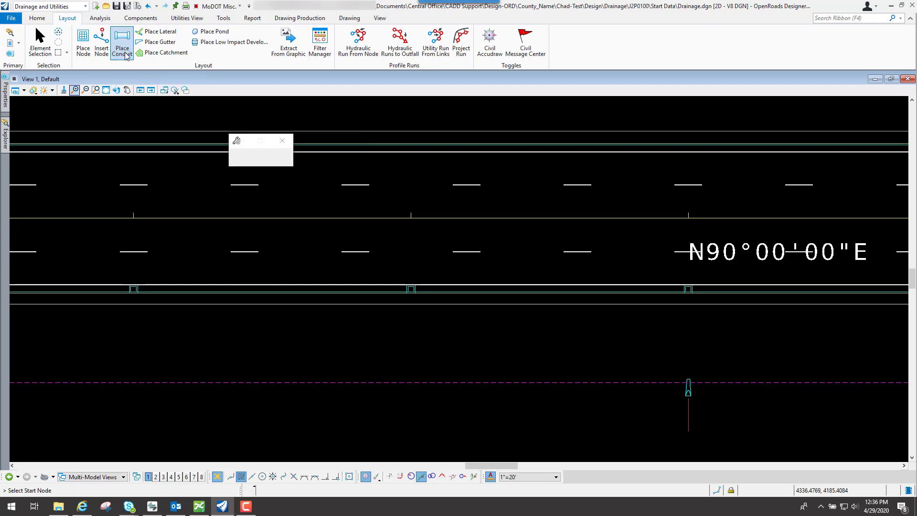
click(121, 42)
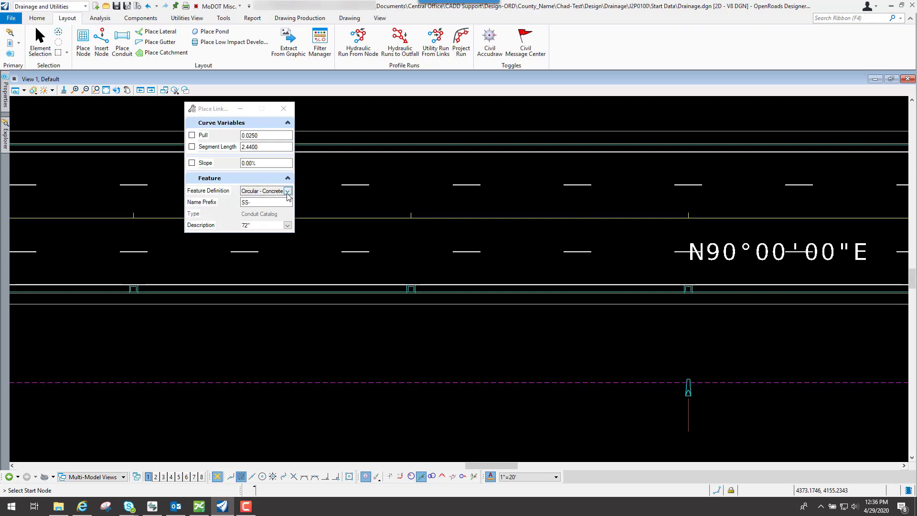
click(287, 191)
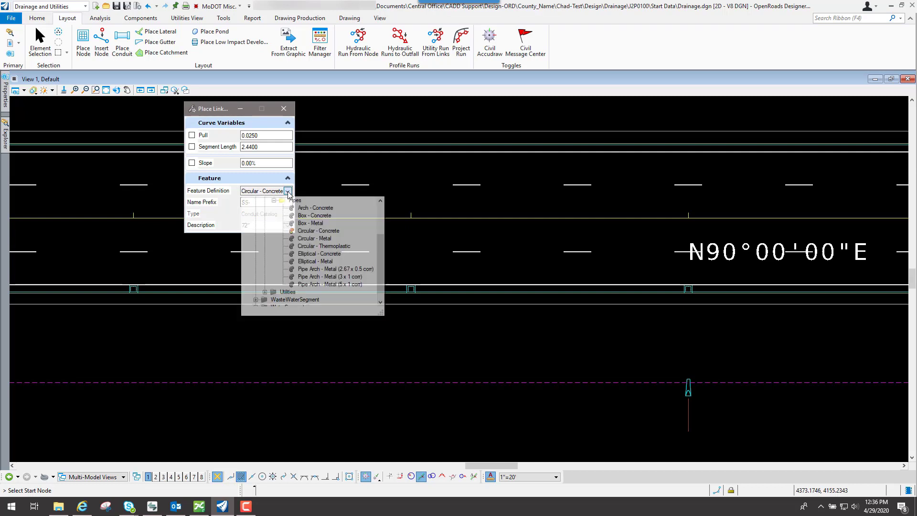
click(287, 191)
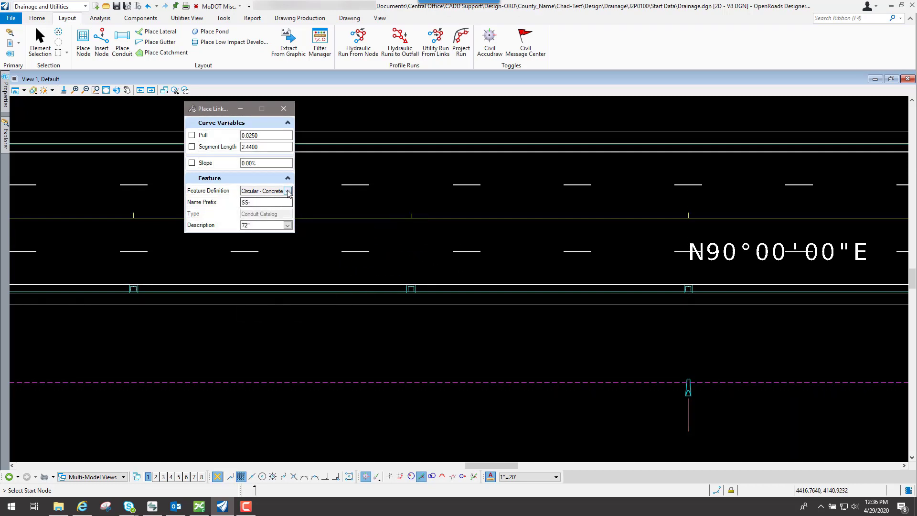
click(288, 191)
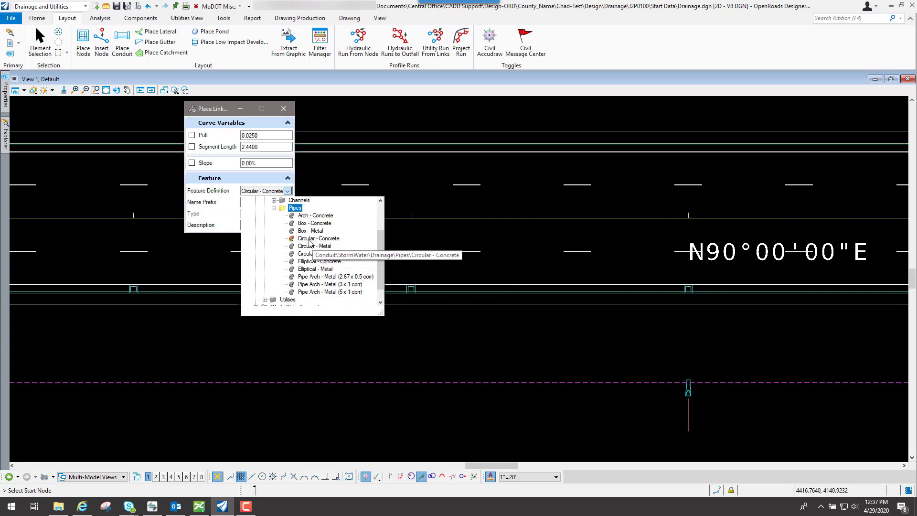
mouse_move(327, 245)
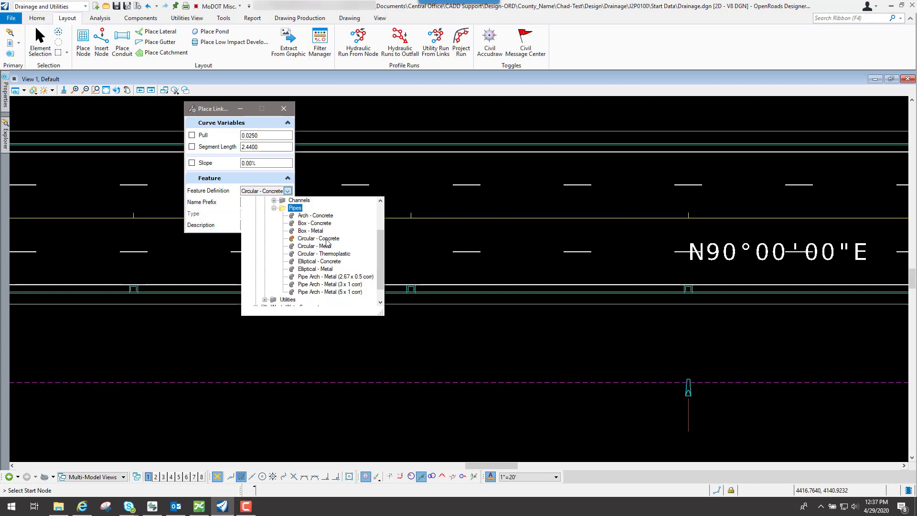
click(317, 238)
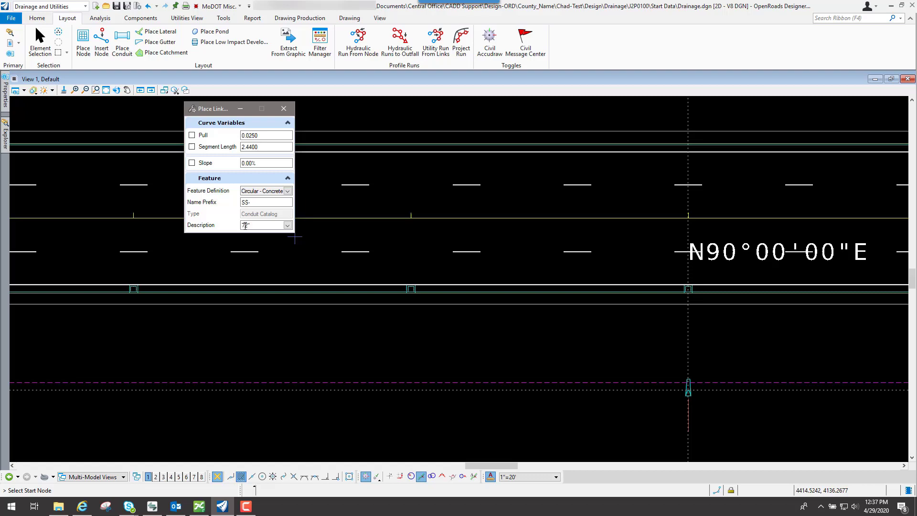
Change the concrete conduit description from 72" to 12" in the pipe size list.
click(288, 224)
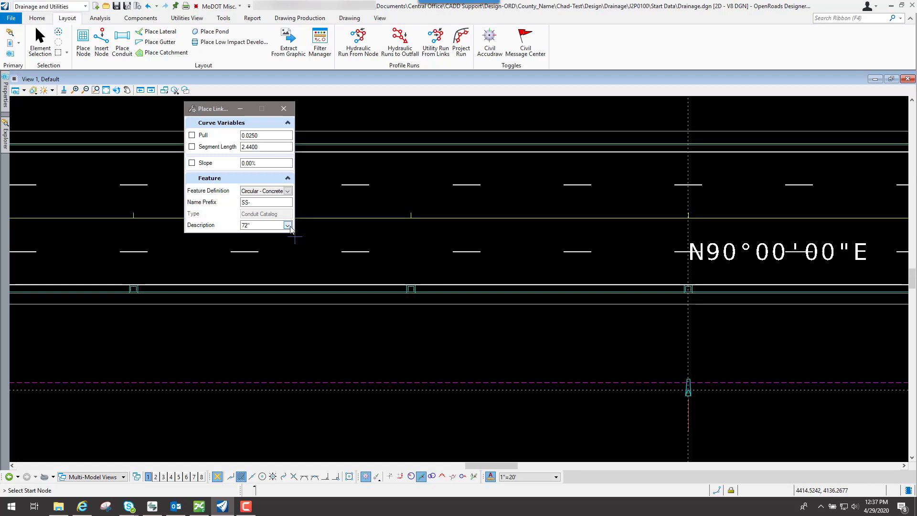
click(287, 226)
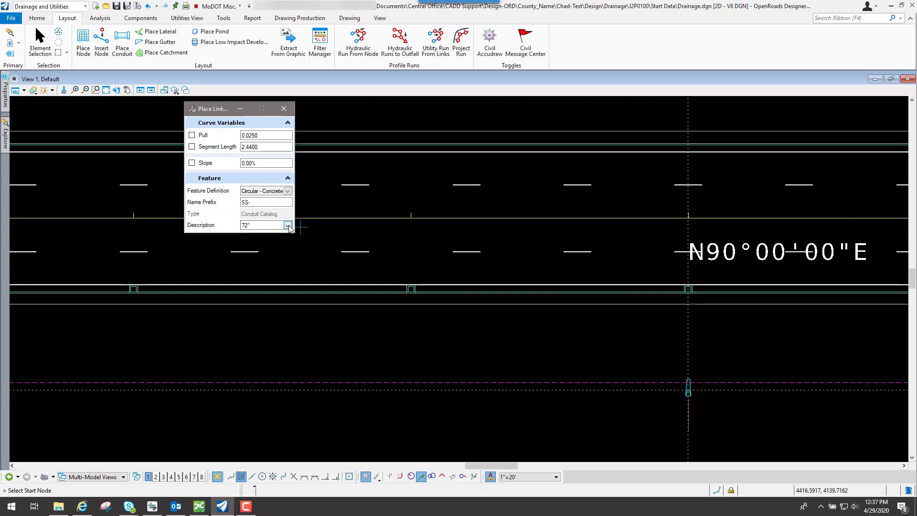
click(288, 226)
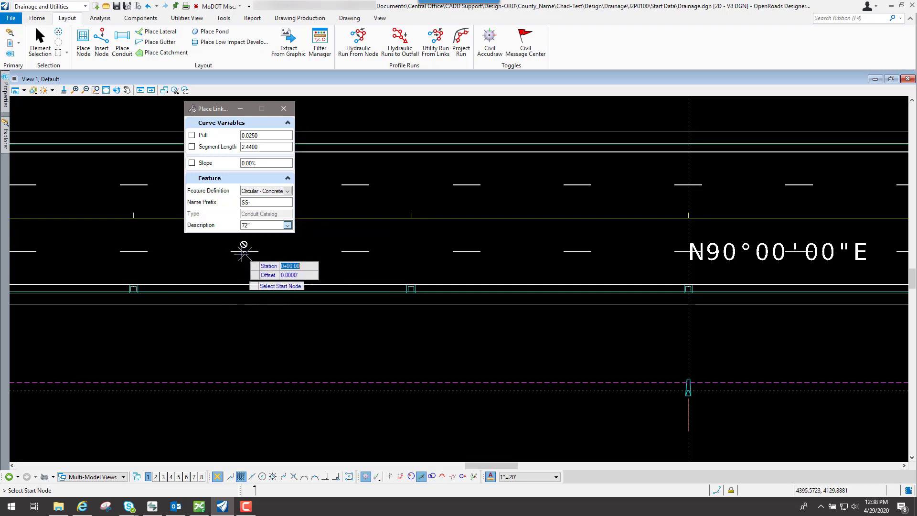
click(287, 225)
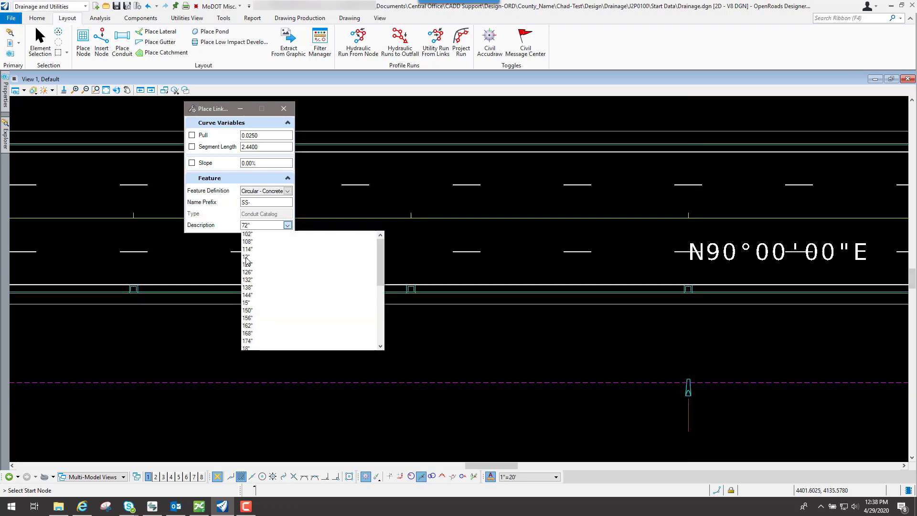
click(246, 257)
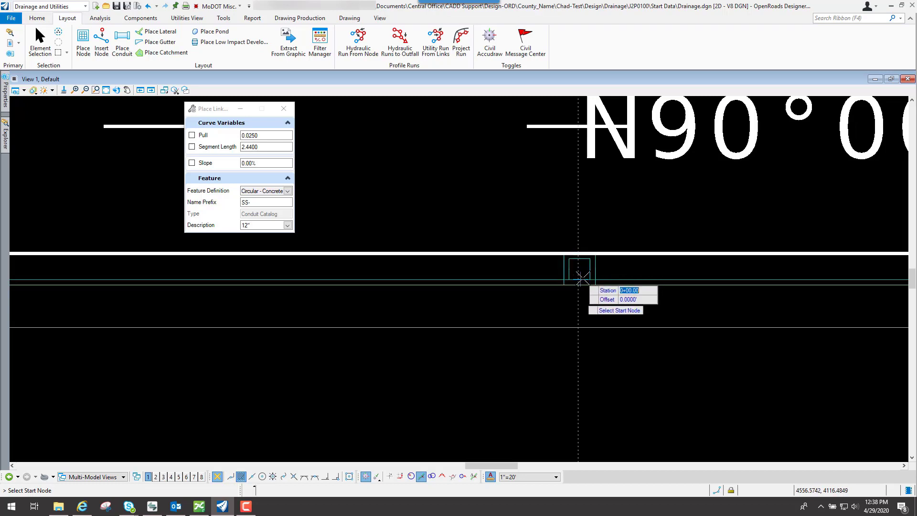
mouse_move(562, 261)
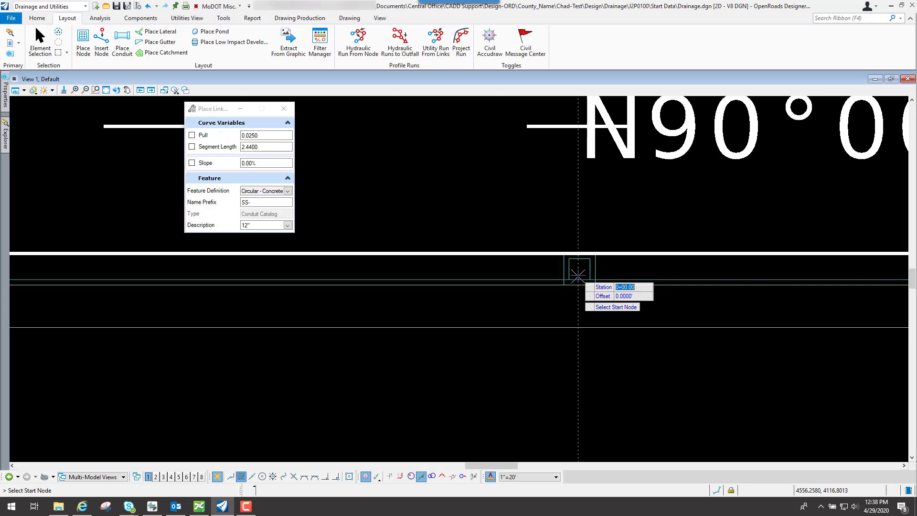
mouse_move(577, 277)
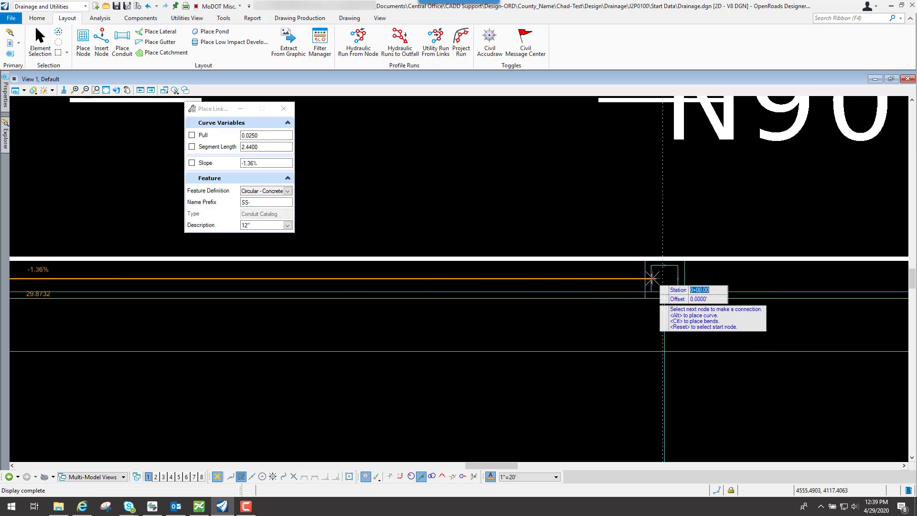
mouse_move(650, 275)
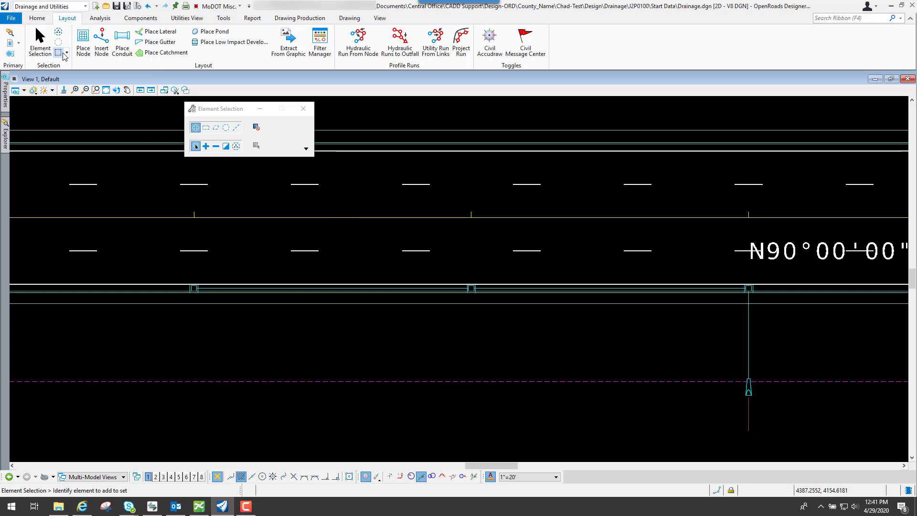
mouse_move(37, 18)
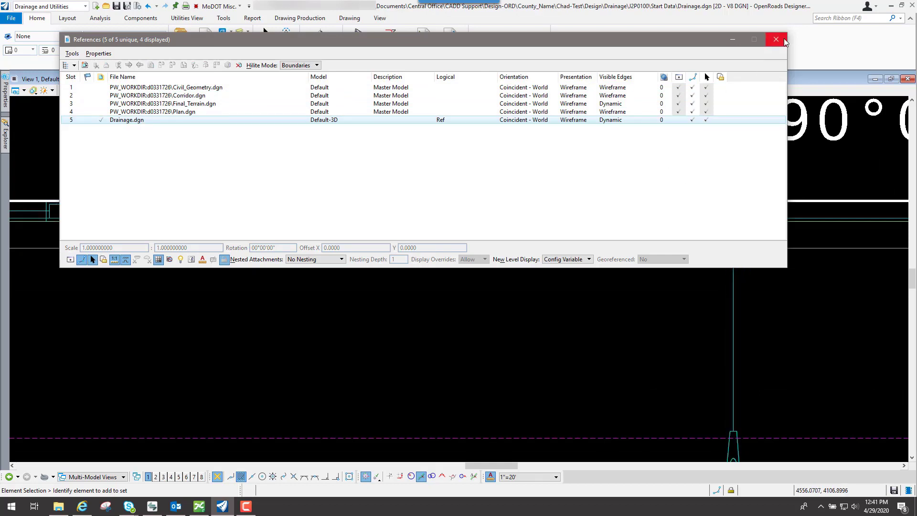
click(776, 40)
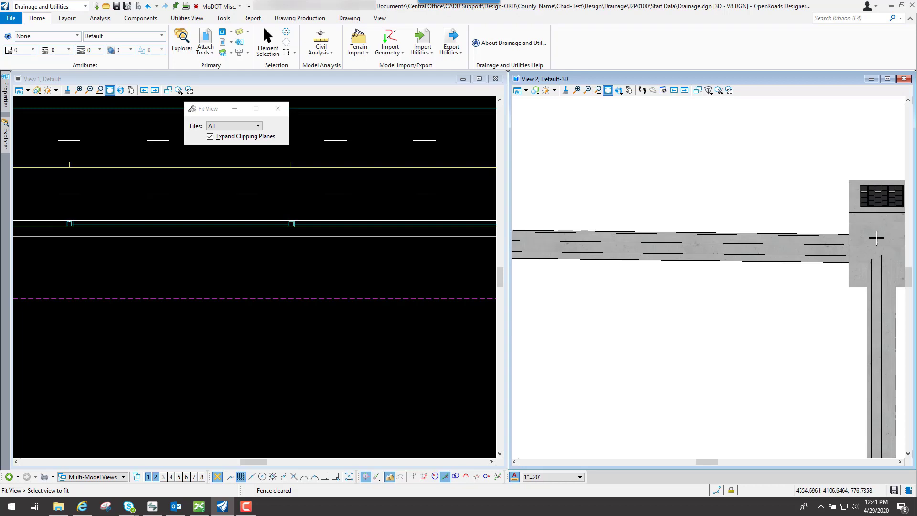
Fit the 3D view and set its rotation to Top View looking straight down.
click(618, 90)
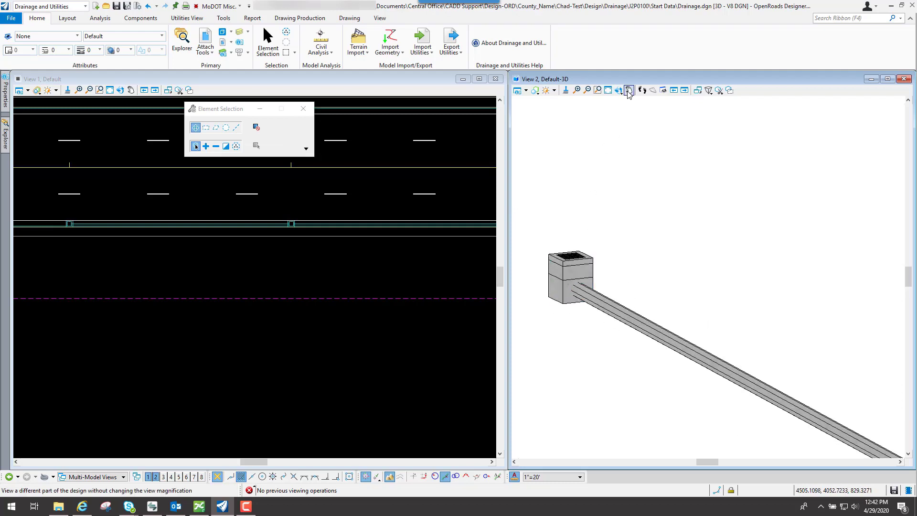
click(628, 90)
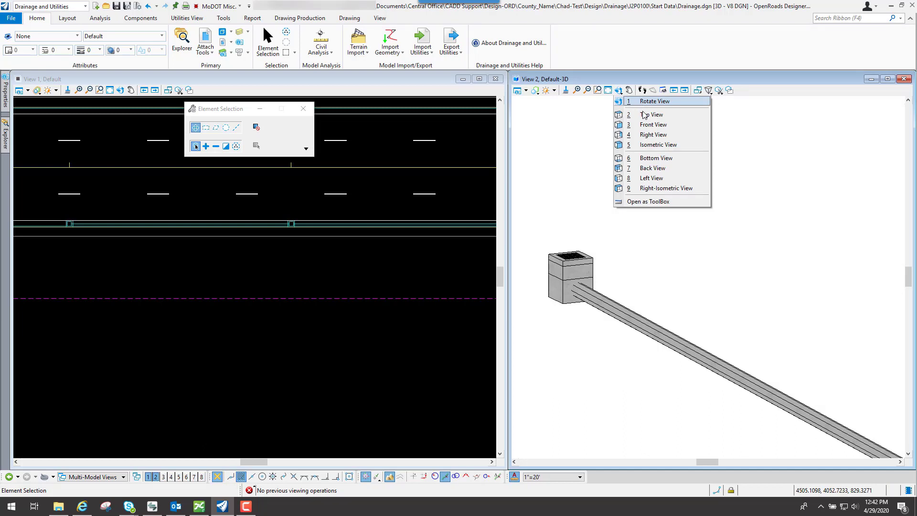
click(654, 113)
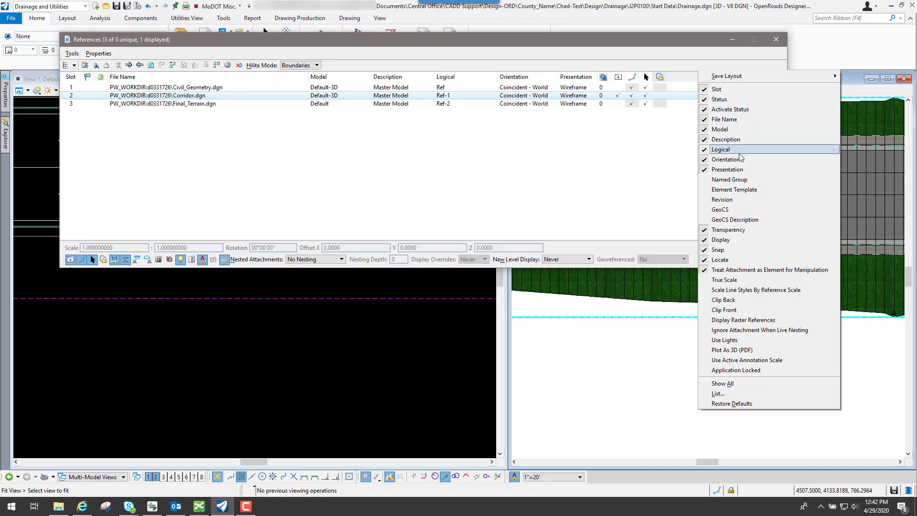
mouse_move(727, 230)
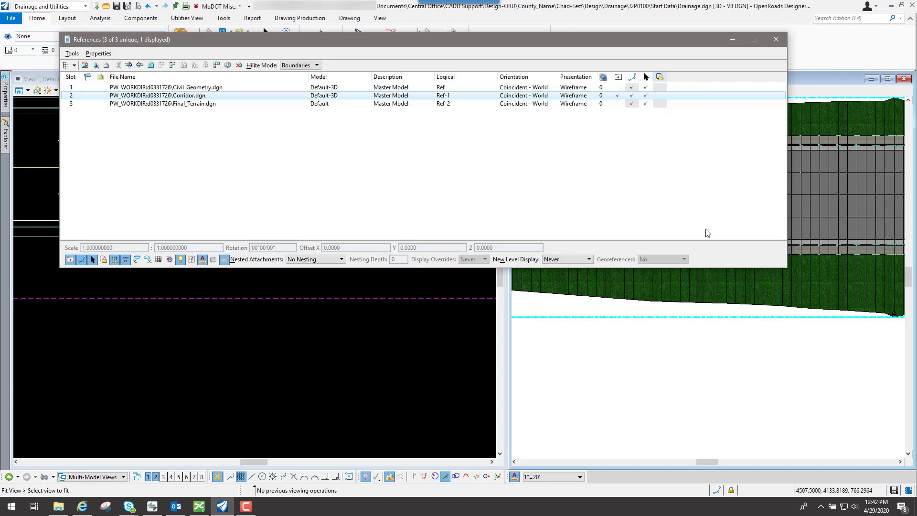
Add the Transparency column to the attached references list.
right_click(660, 76)
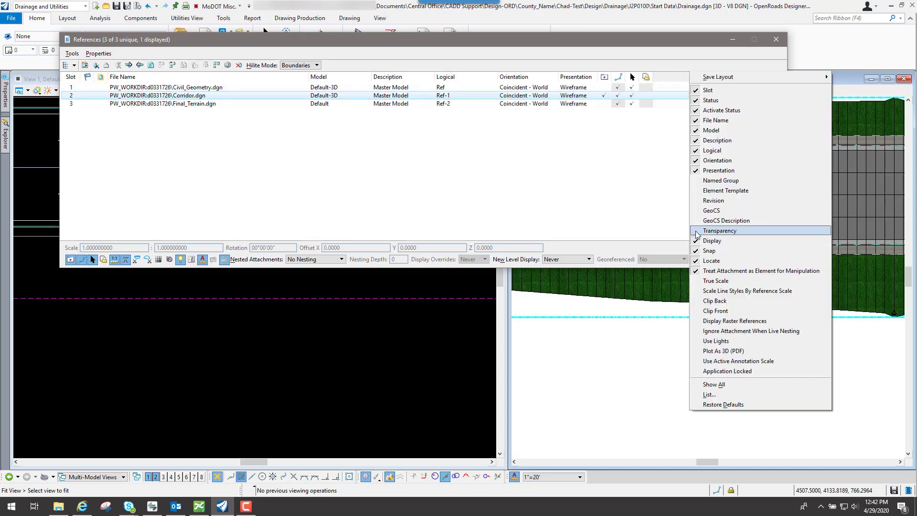
click(720, 230)
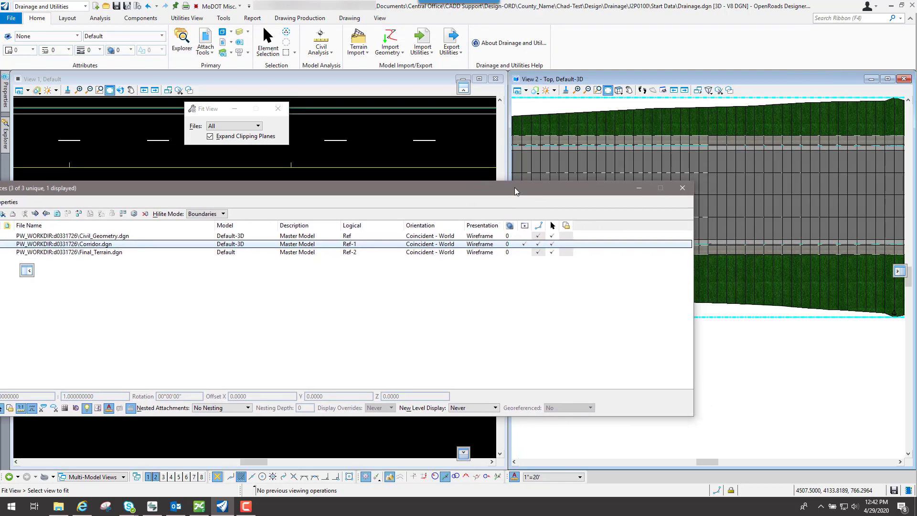
Set the Corridor.dgn reference to 70 percent transparency.
click(70, 244)
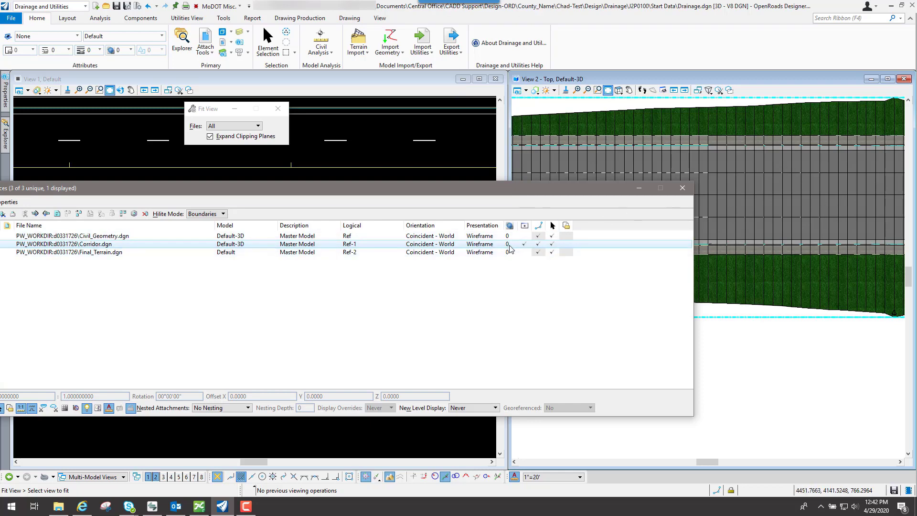
click(523, 243)
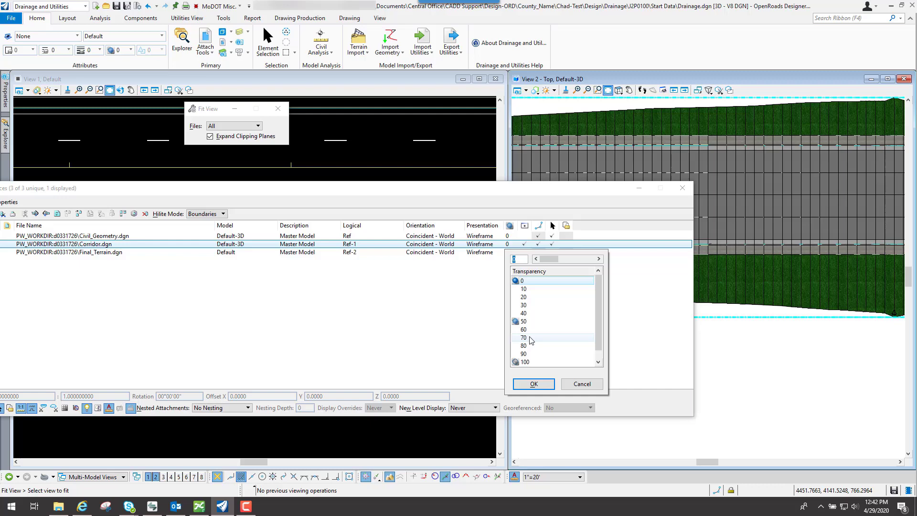
click(523, 338)
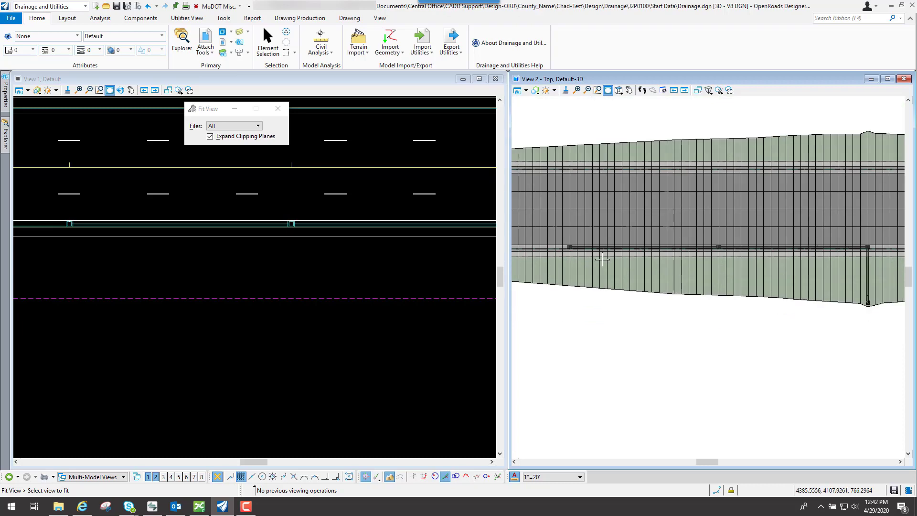
Zoom in on the drainage inlet with Window Area and rotate the 3D view dynamically.
click(618, 90)
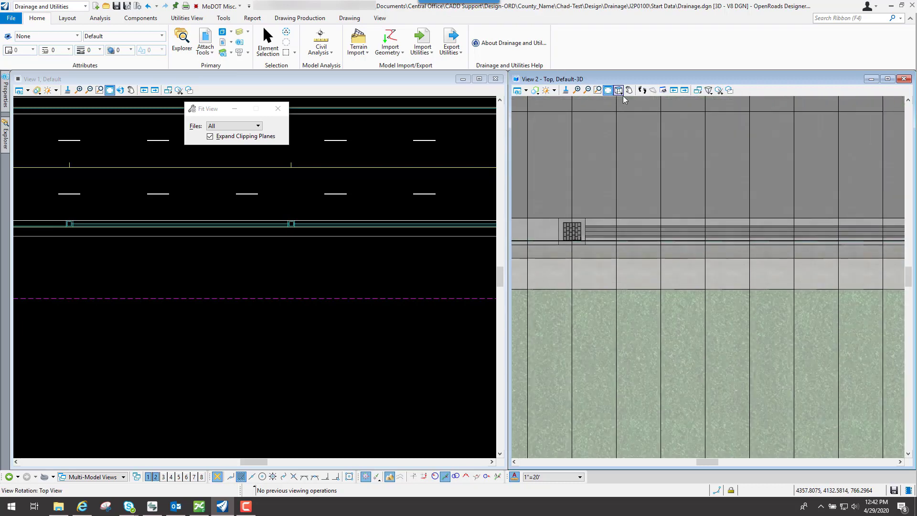
click(607, 90)
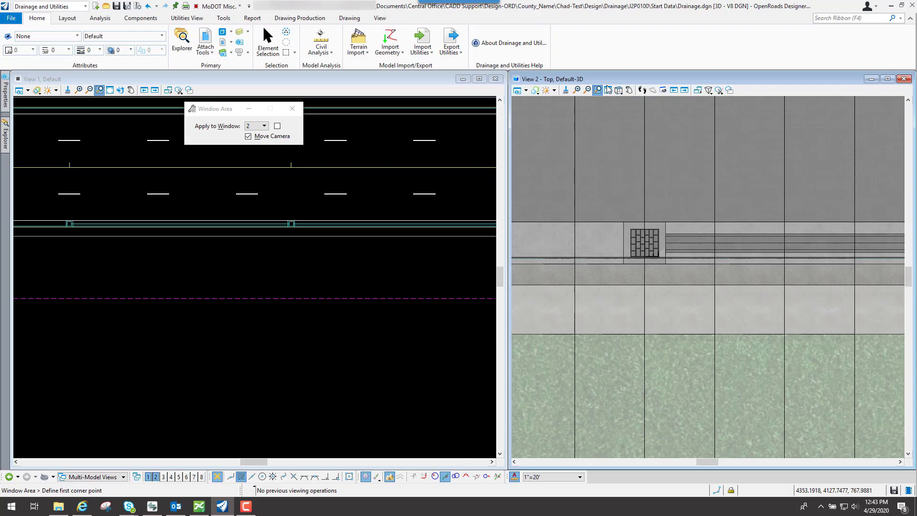
click(601, 90)
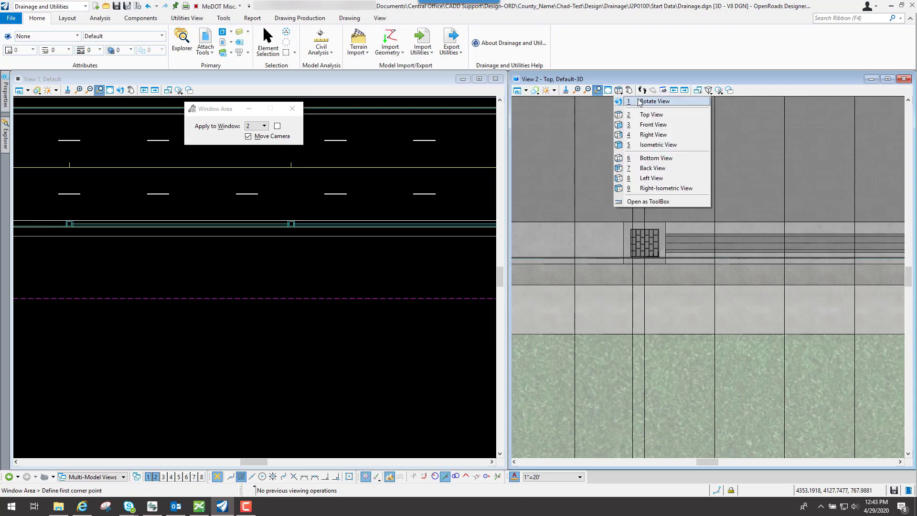
click(654, 100)
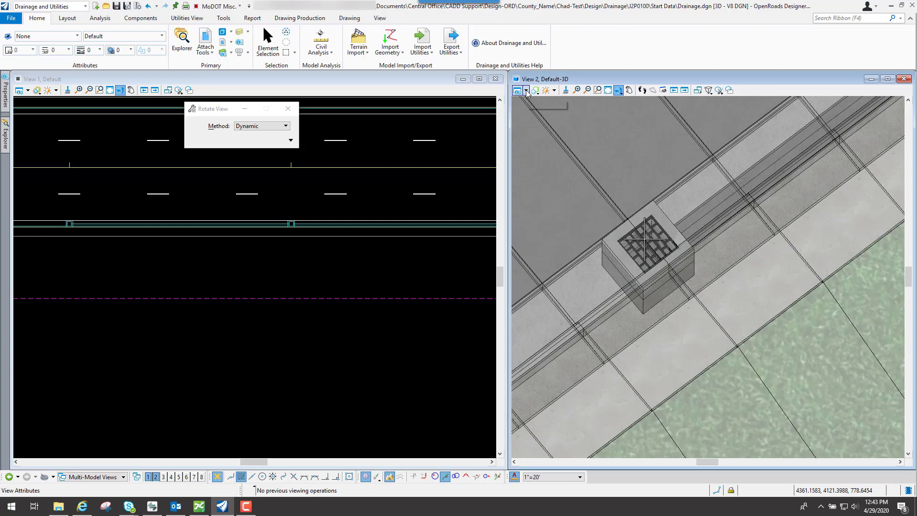
mouse_move(538, 82)
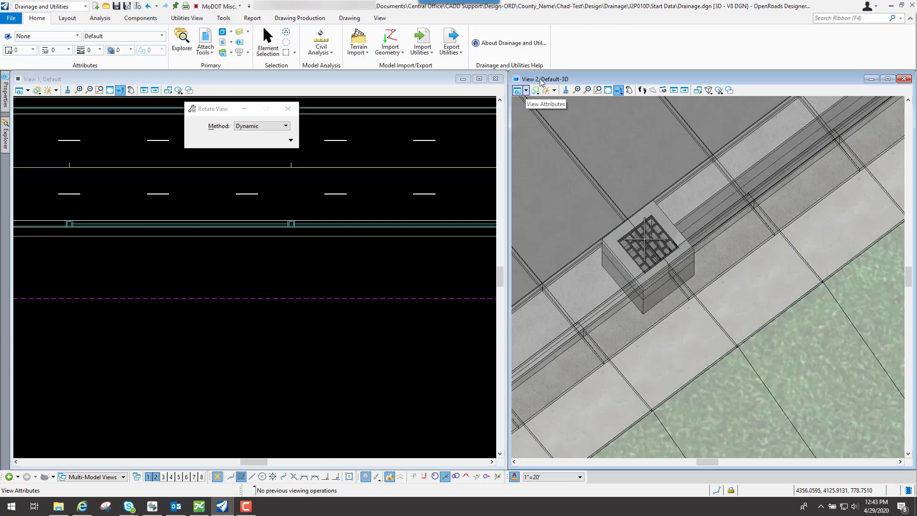
Enable Transparency in View Attributes and orbit around the inlet to see the pipe inside.
click(518, 90)
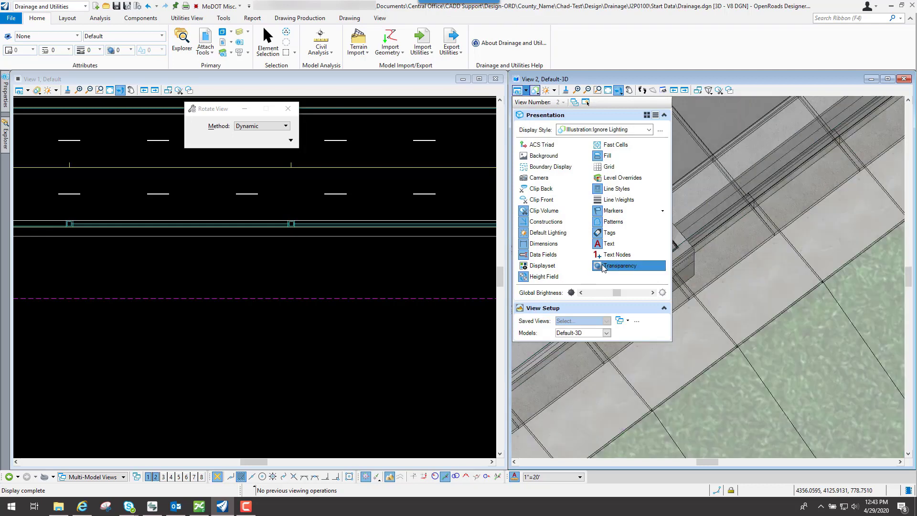
click(600, 266)
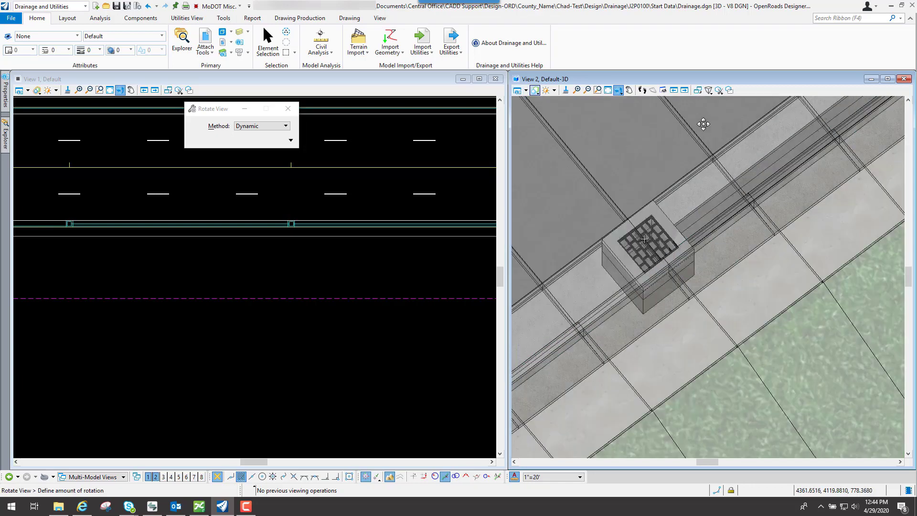
drag(704, 124, 703, 180)
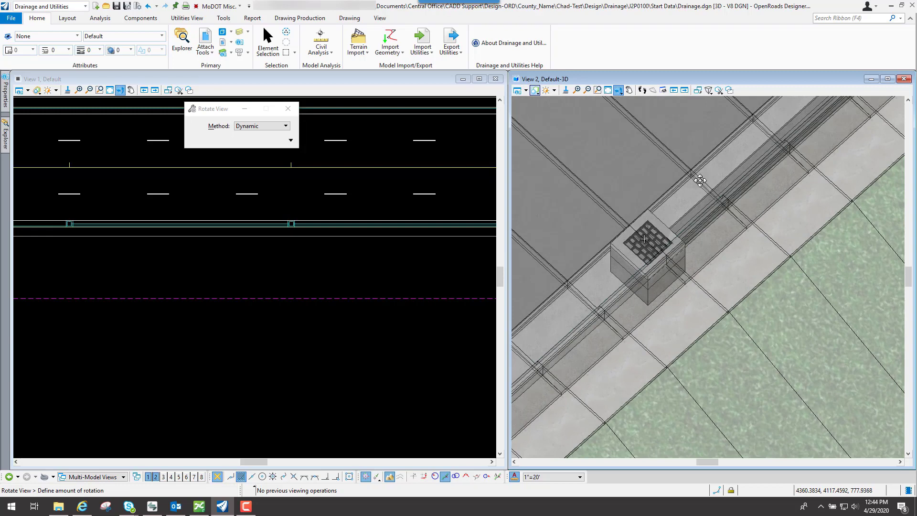
click(67, 18)
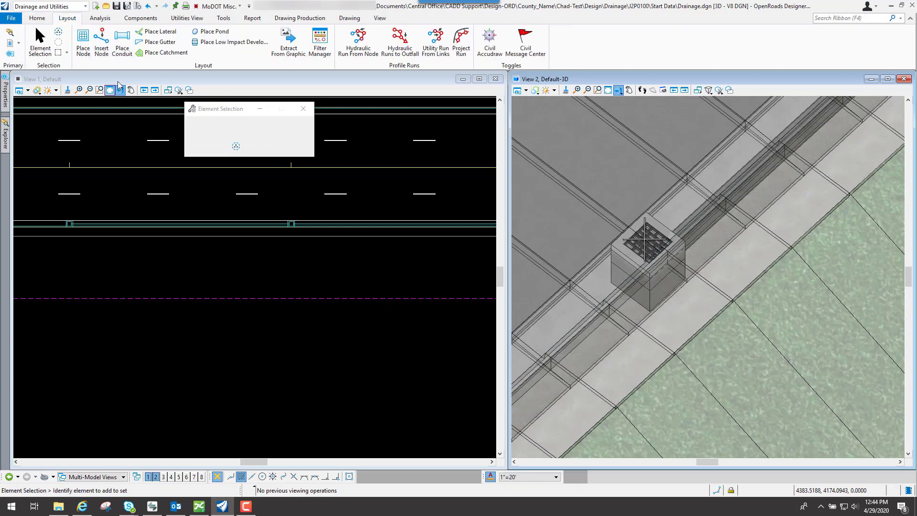